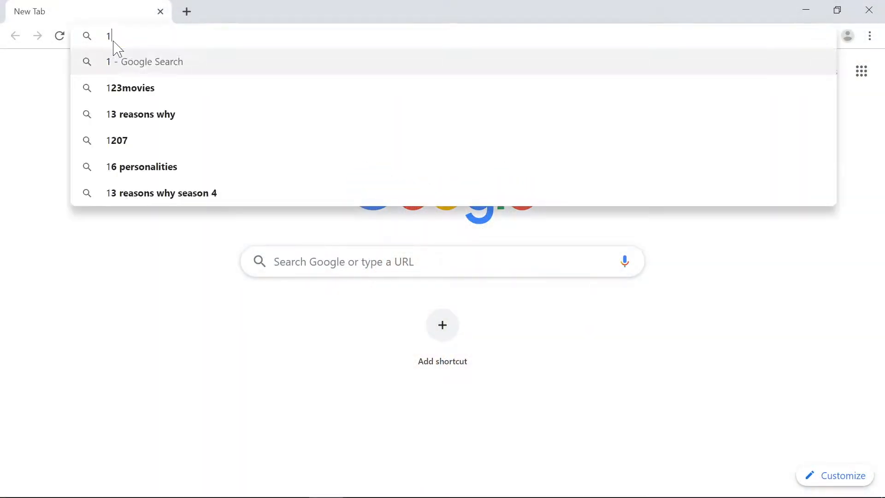
Load the receiver page at 192.168.3.1 and start a new NMEA stream under NMEA/SBF Out.
key("Return")
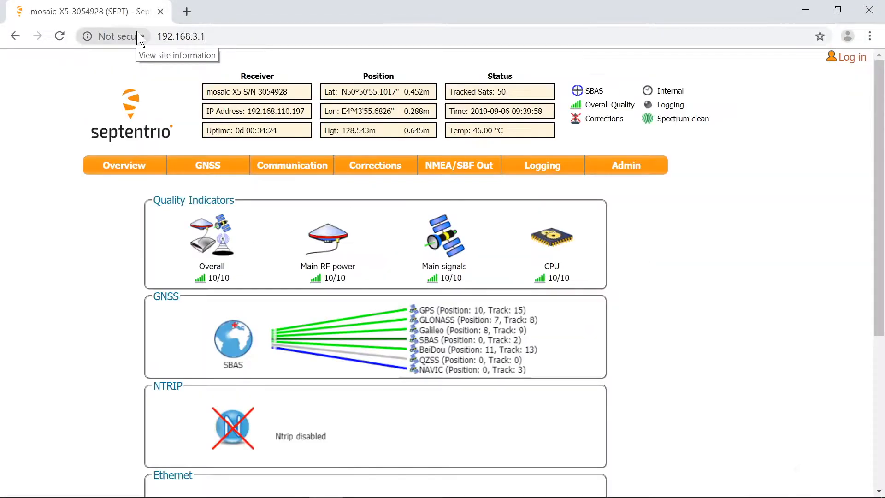
mouse_move(459, 165)
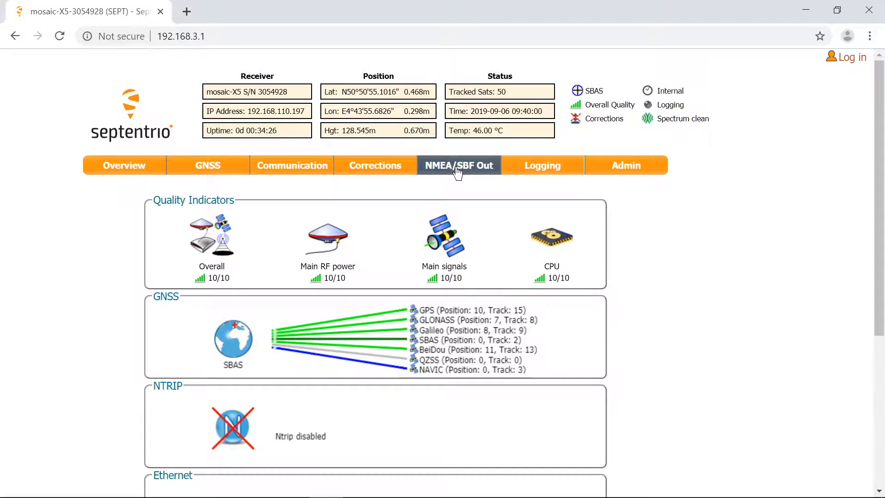
left_click(458, 165)
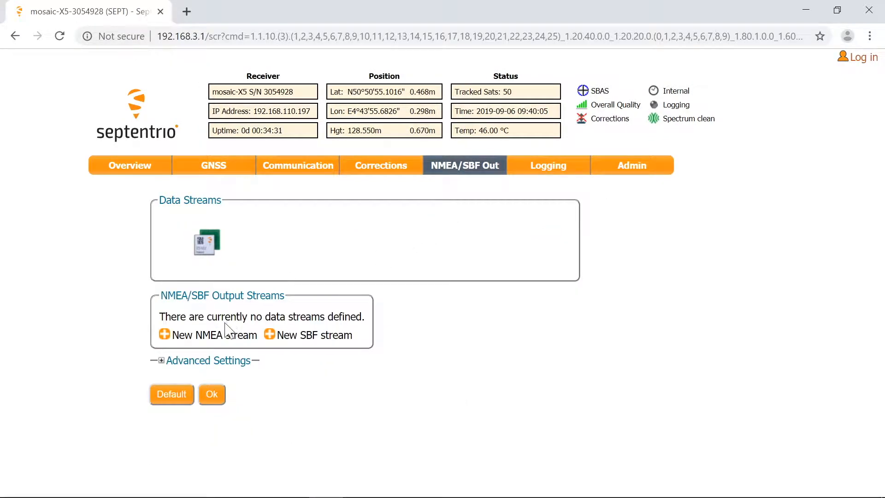
left_click(214, 335)
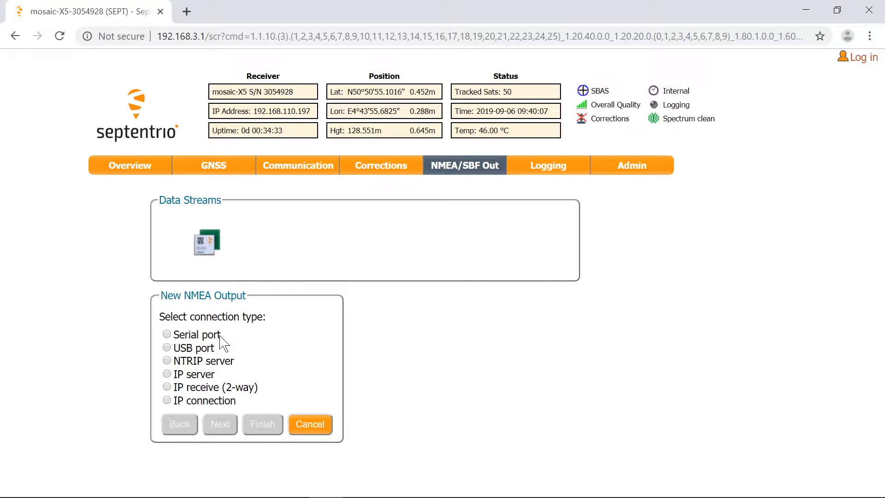
Choose IP server as the new stream's connection type.
left_click(167, 374)
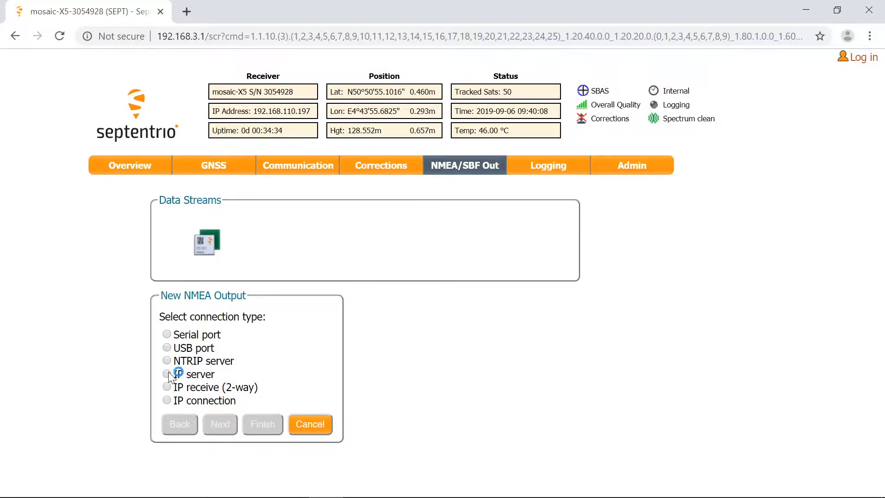
left_click(167, 373)
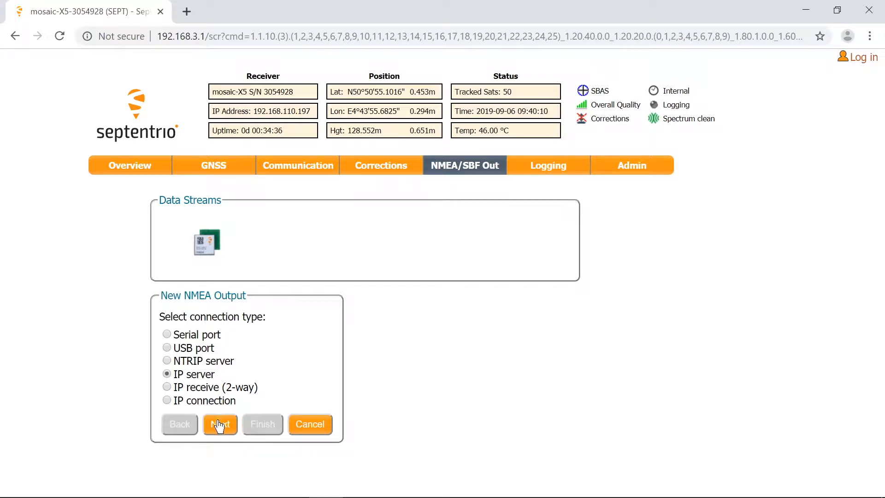
left_click(219, 424)
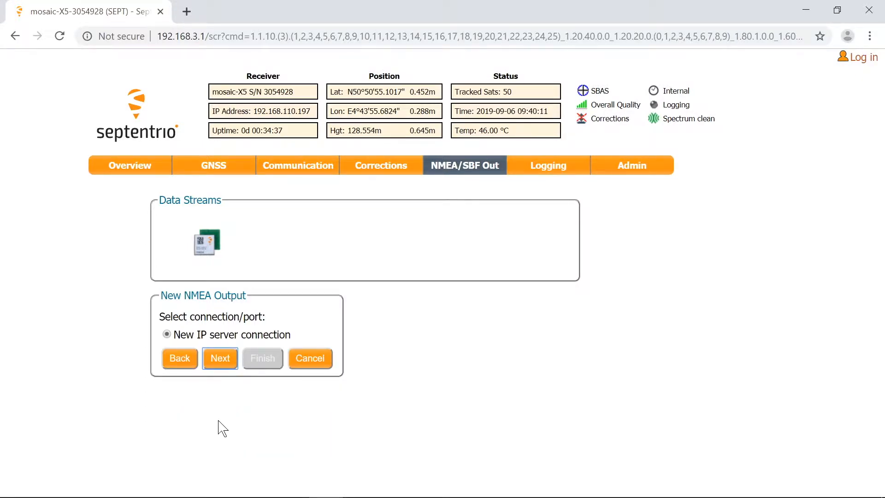
mouse_move(222, 399)
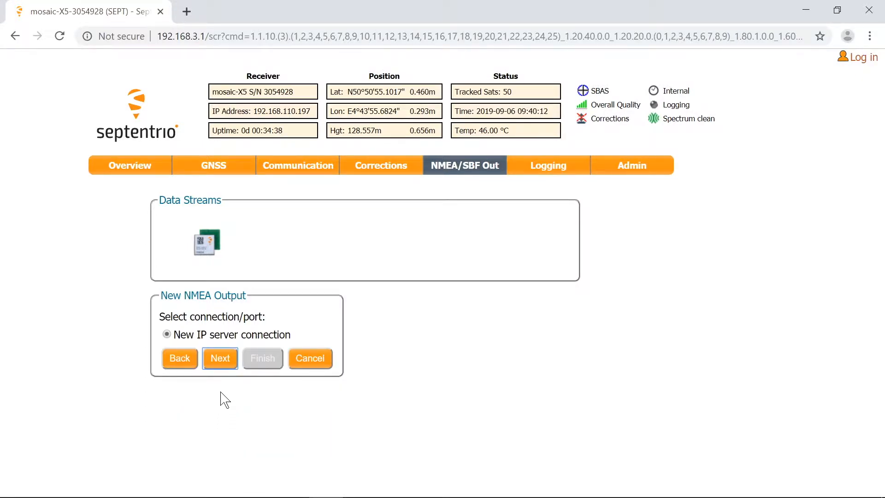
left_click(219, 357)
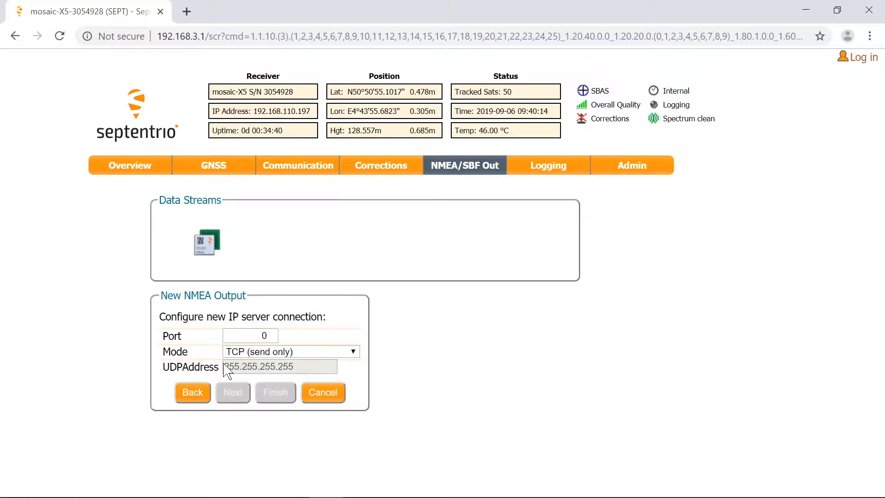
Set the IP server to port 28000 in TCP send-only mode.
left_click(248, 335)
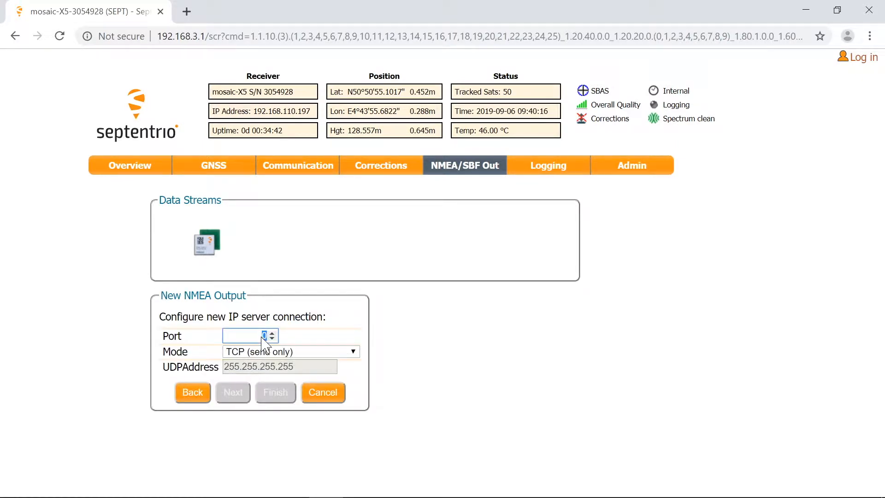
type("28000")
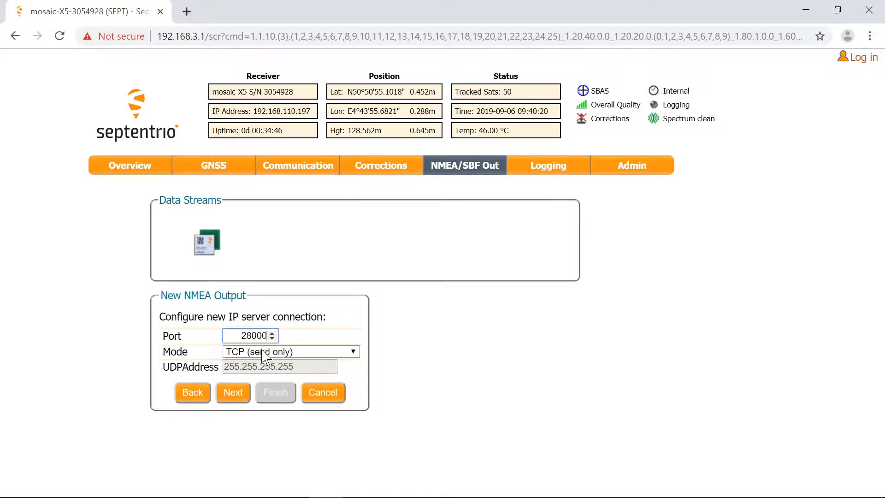
left_click(290, 351)
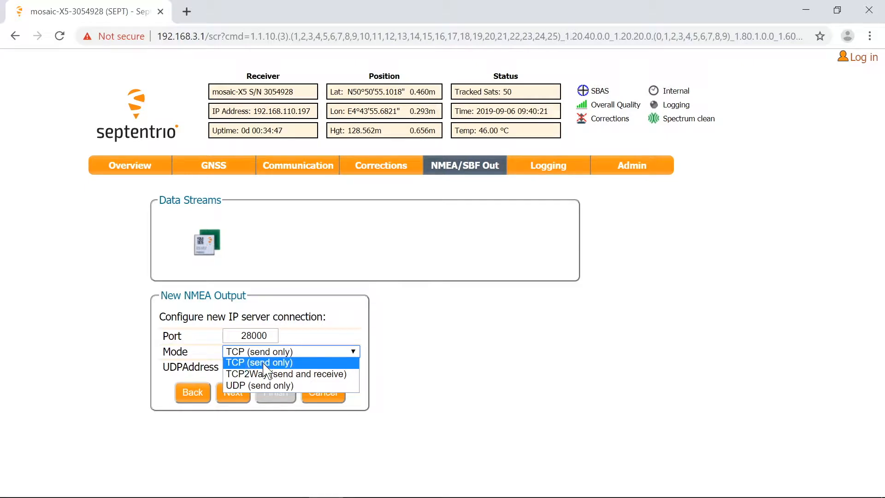
left_click(259, 362)
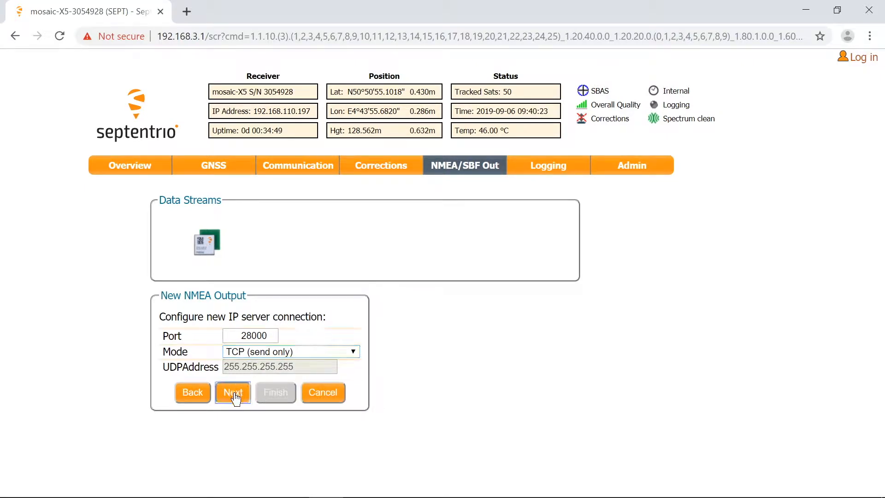
left_click(232, 393)
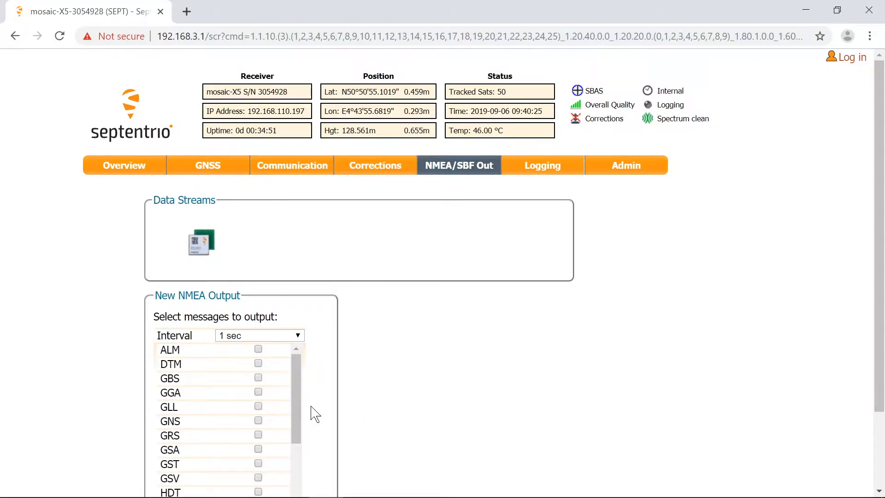
Select GGA as the stream's message, finish, and apply the change to the receiver.
scroll("down", 3)
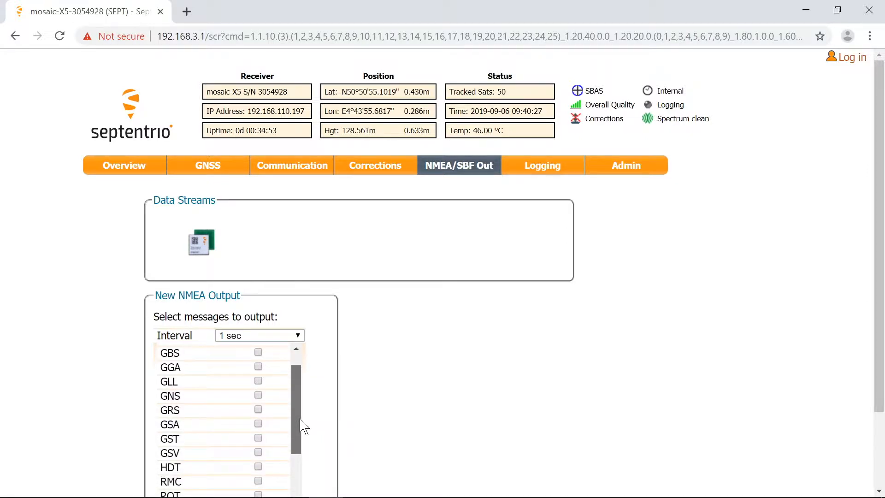
mouse_move(276, 384)
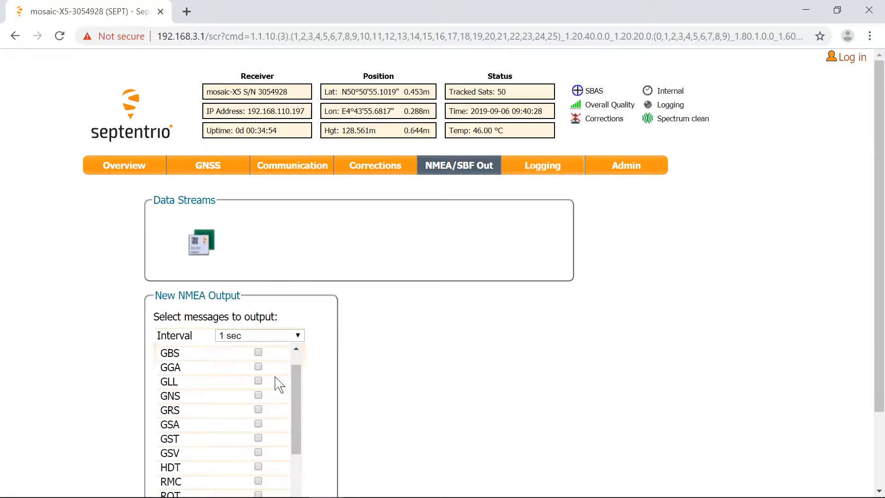
left_click(258, 366)
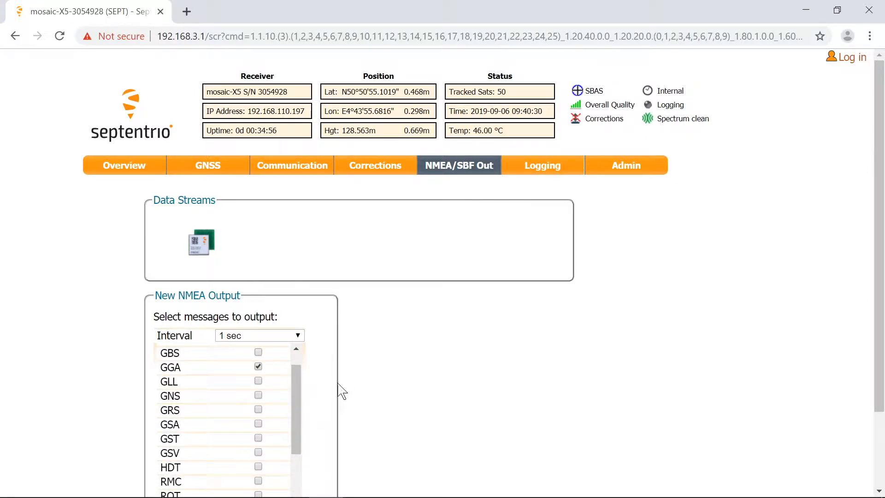
scroll("down", 3)
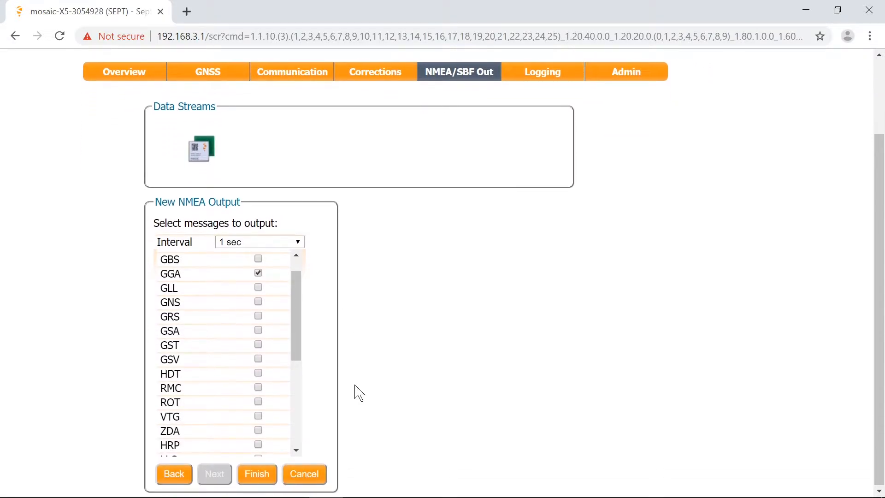
left_click(256, 473)
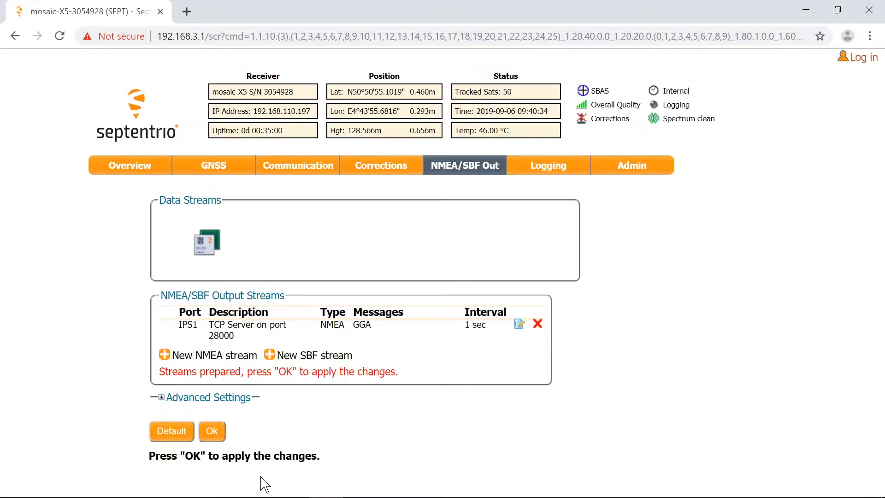
left_click(212, 430)
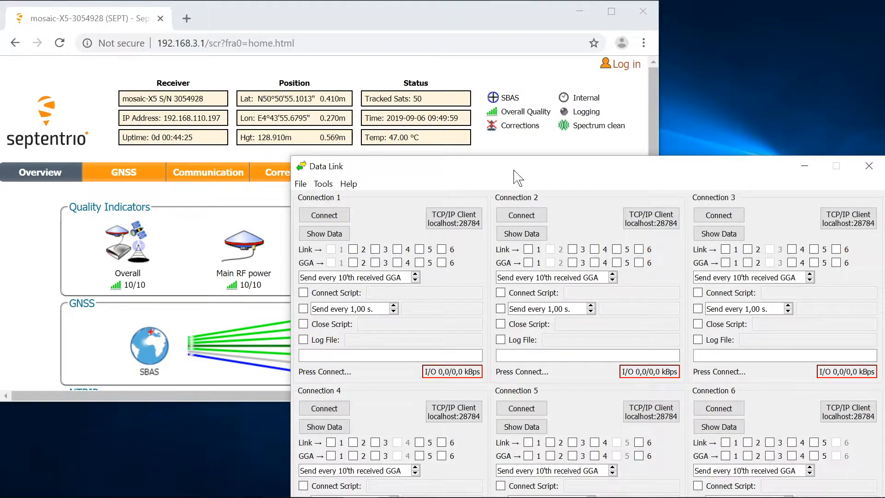
mouse_move(468, 213)
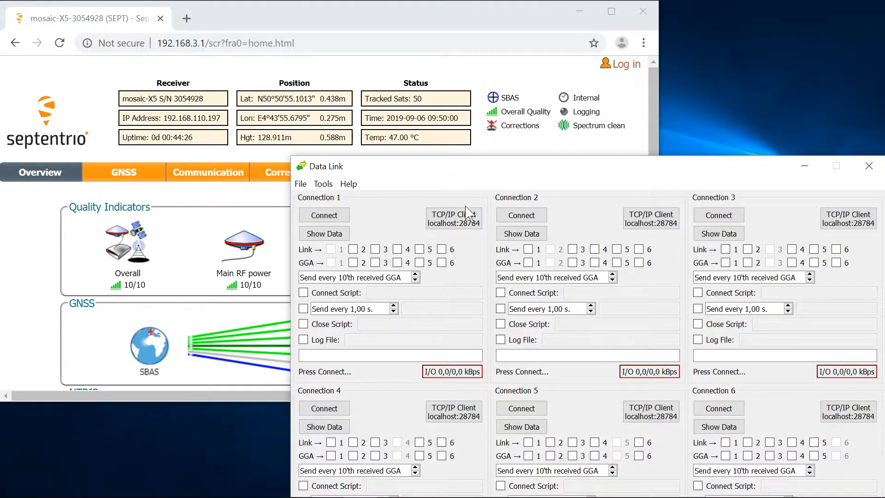
Make Connection 1 a TCP/IP client to 192.168.110.197 on port 28000.
left_click(453, 219)
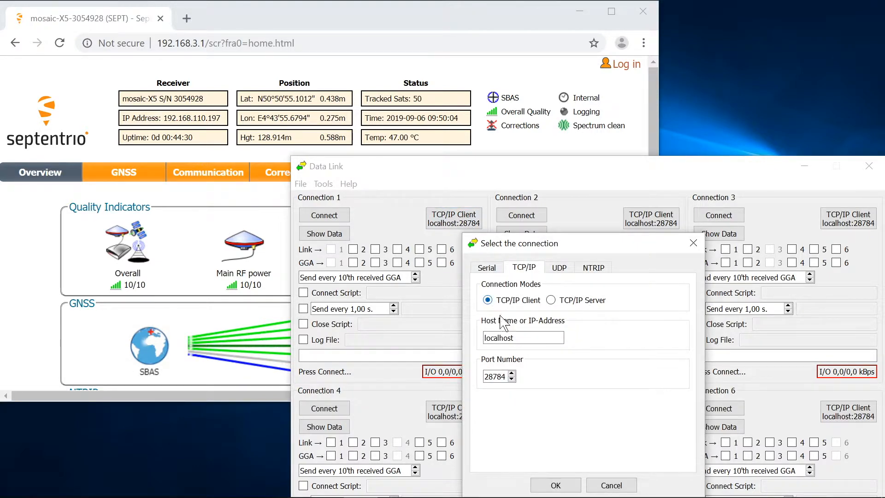
triple_click(521, 337)
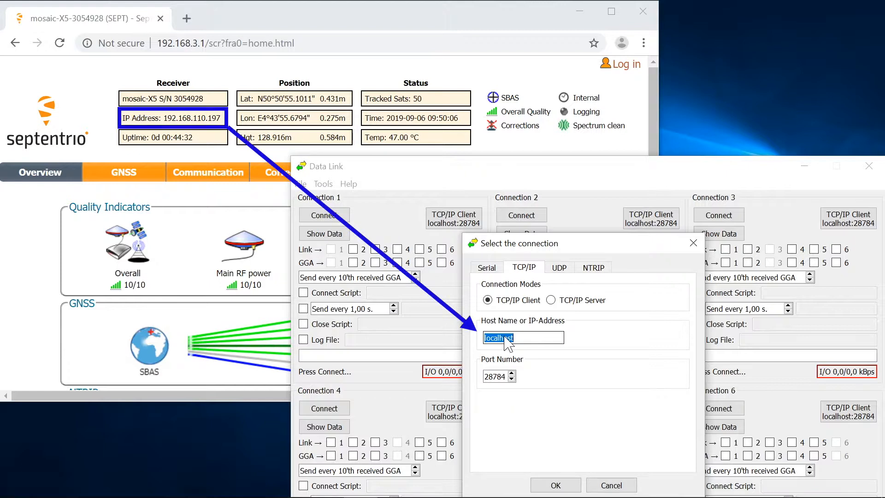
type("192.168.110.197")
left_click(499, 376)
type("28000")
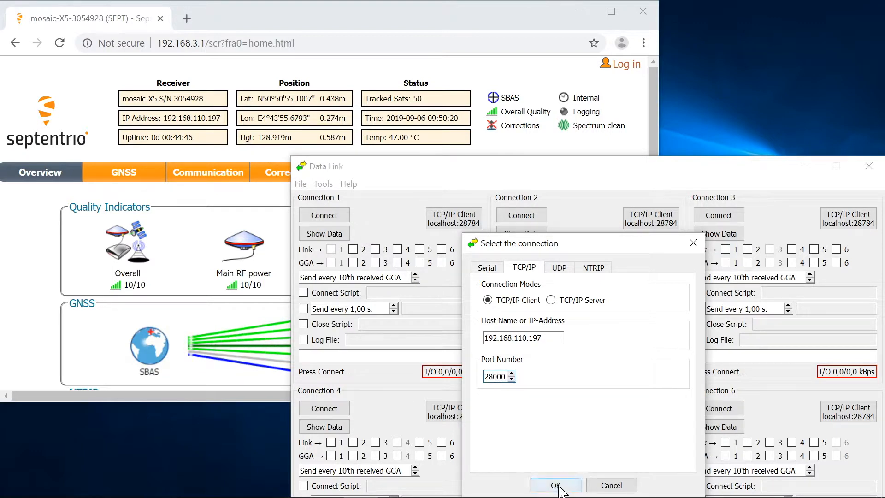
left_click(555, 485)
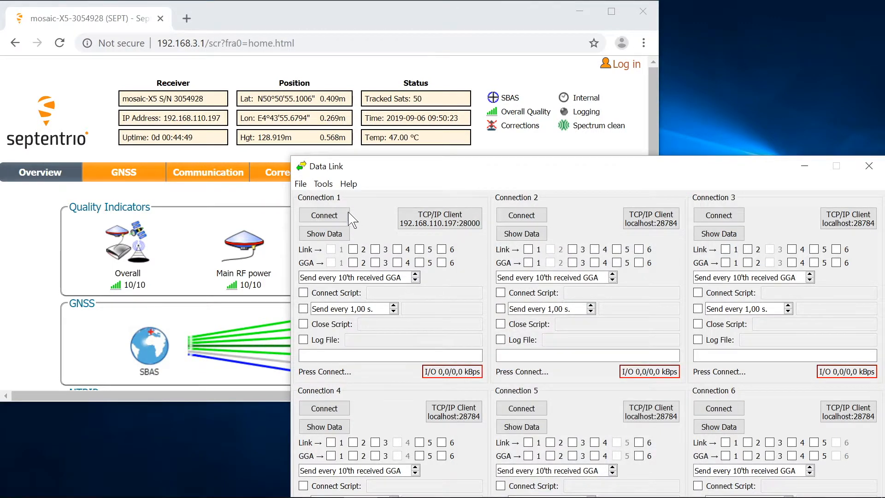
Connect Connection 1 and show its incoming $GPGGA data.
left_click(325, 215)
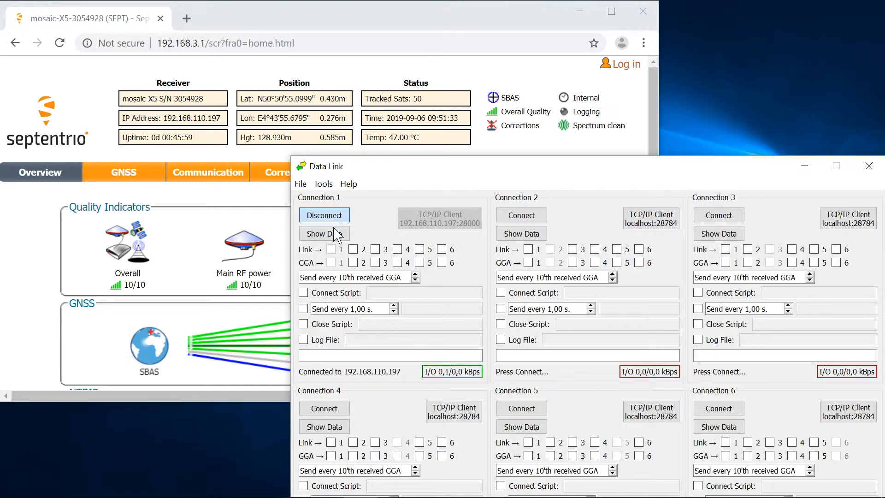
left_click(323, 233)
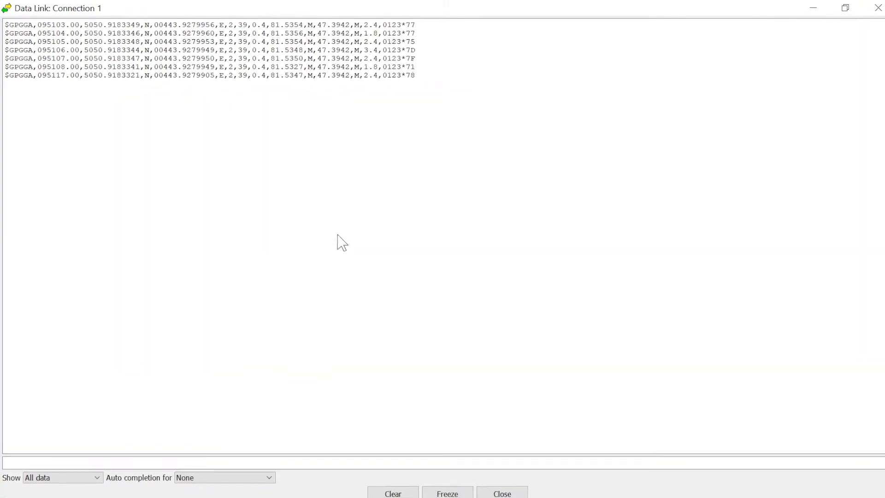